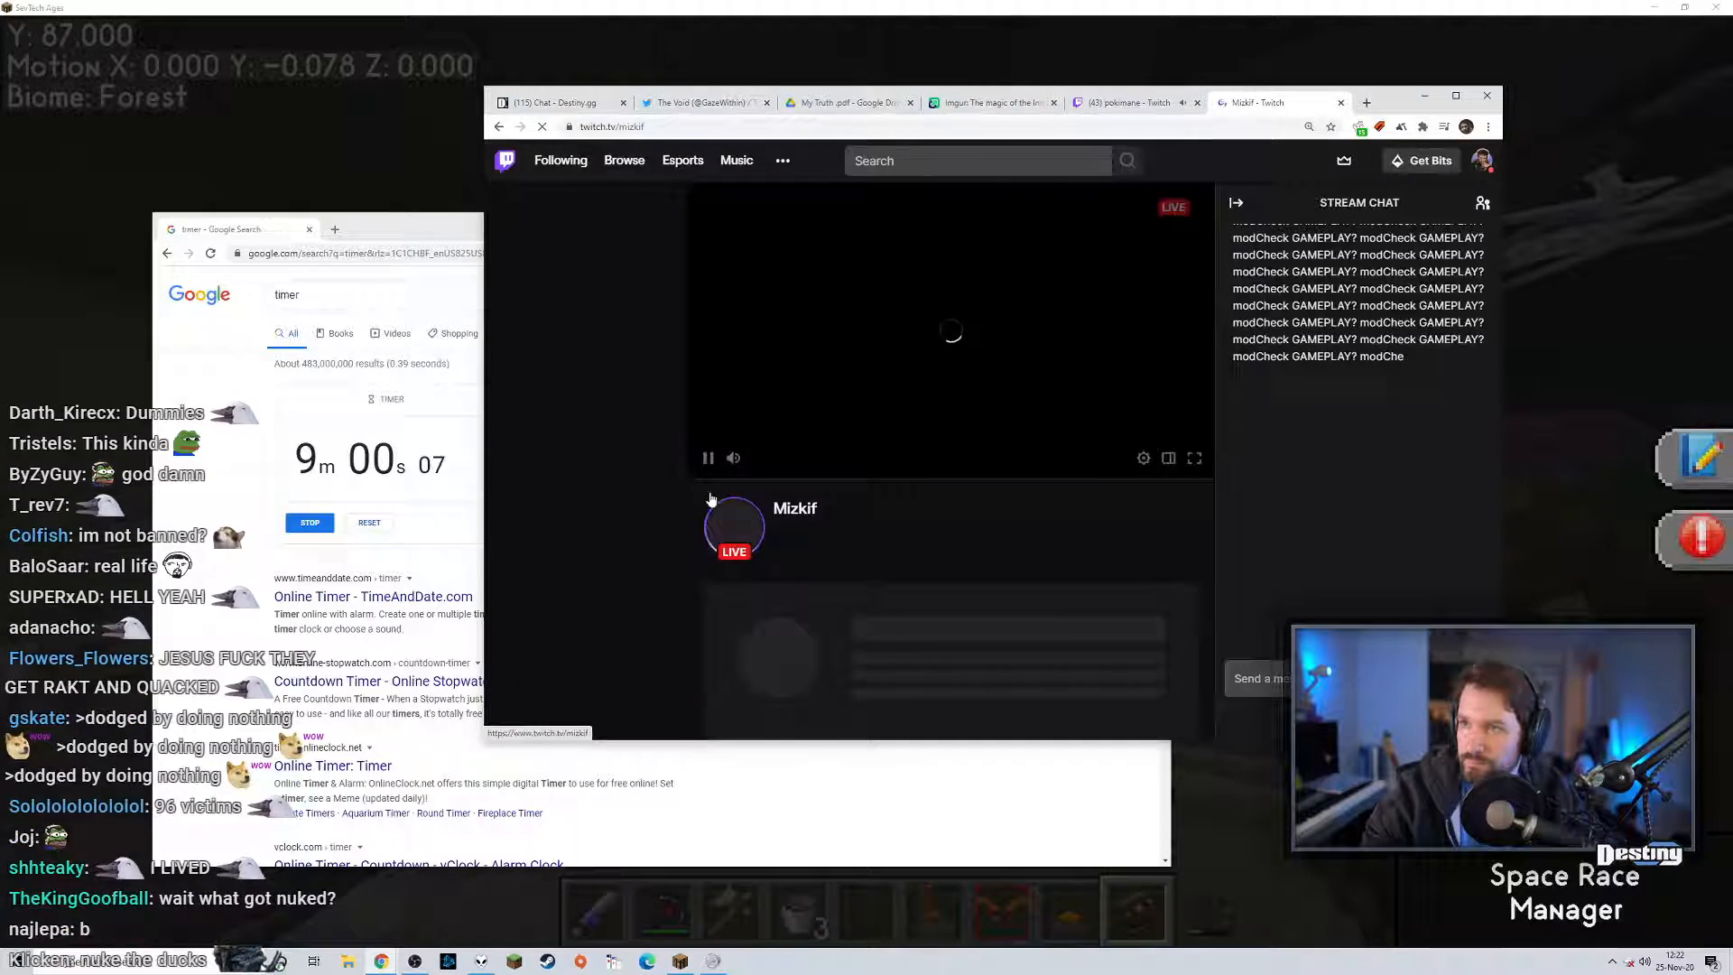
Glance at the My Truth PDF, return to Mizkif, then watch pokimane's stream of fedmyster's Instagram post
click(848, 102)
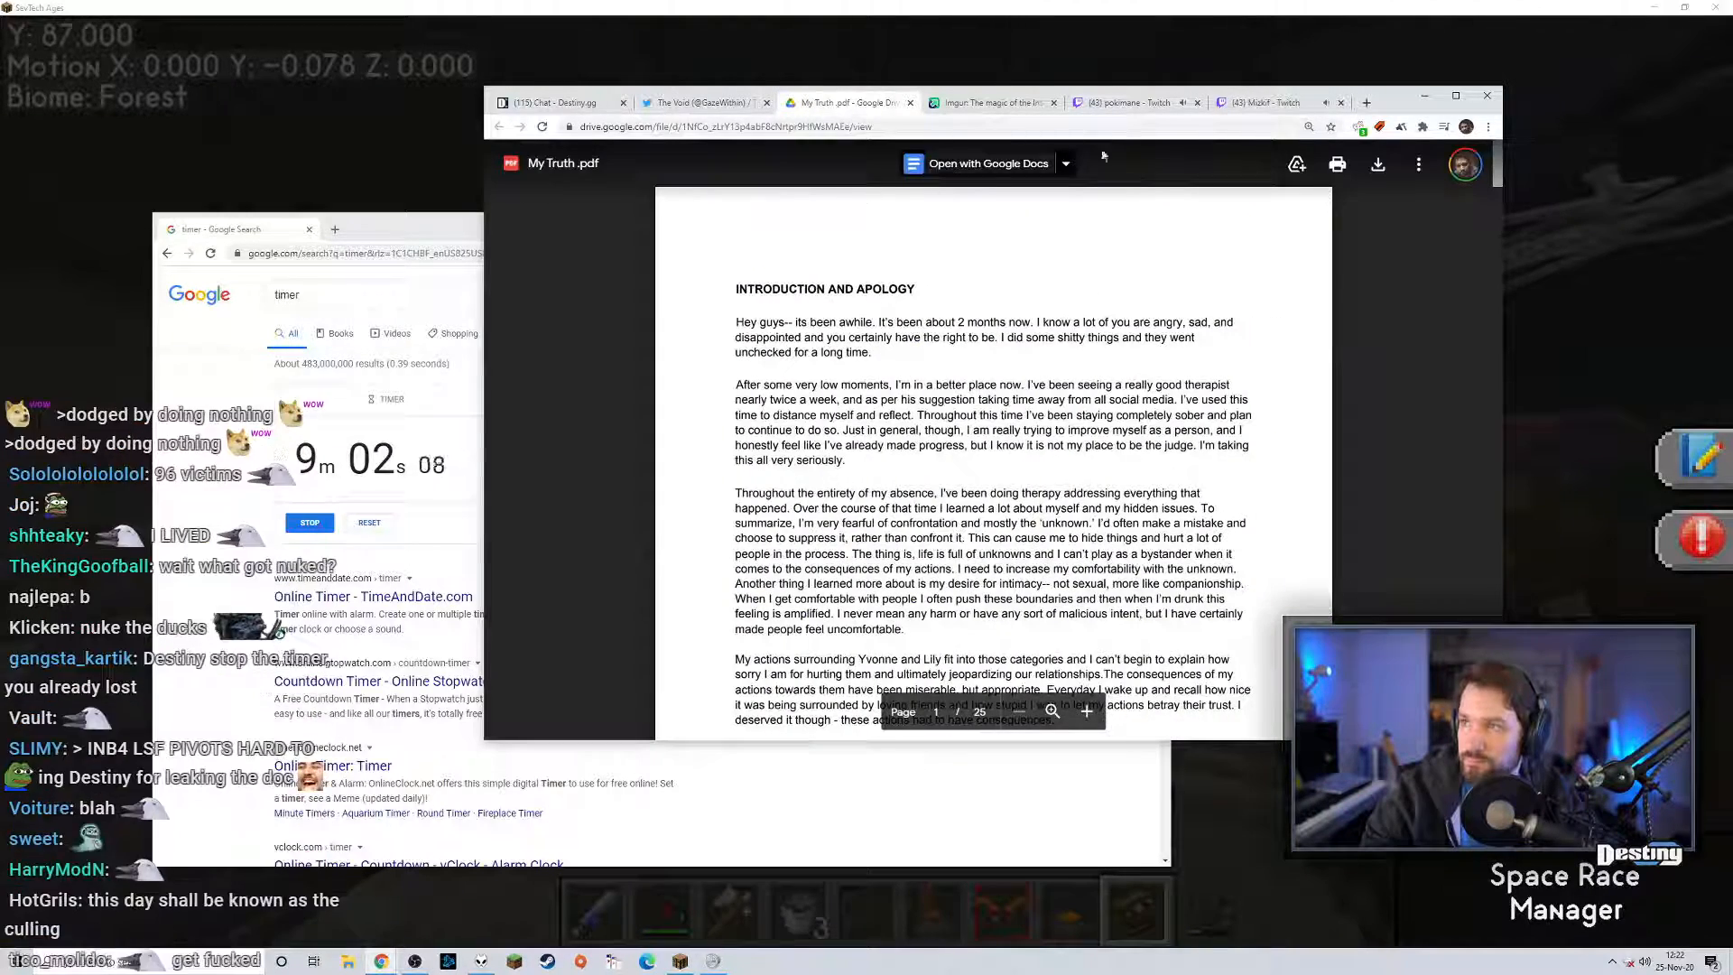
click(1254, 102)
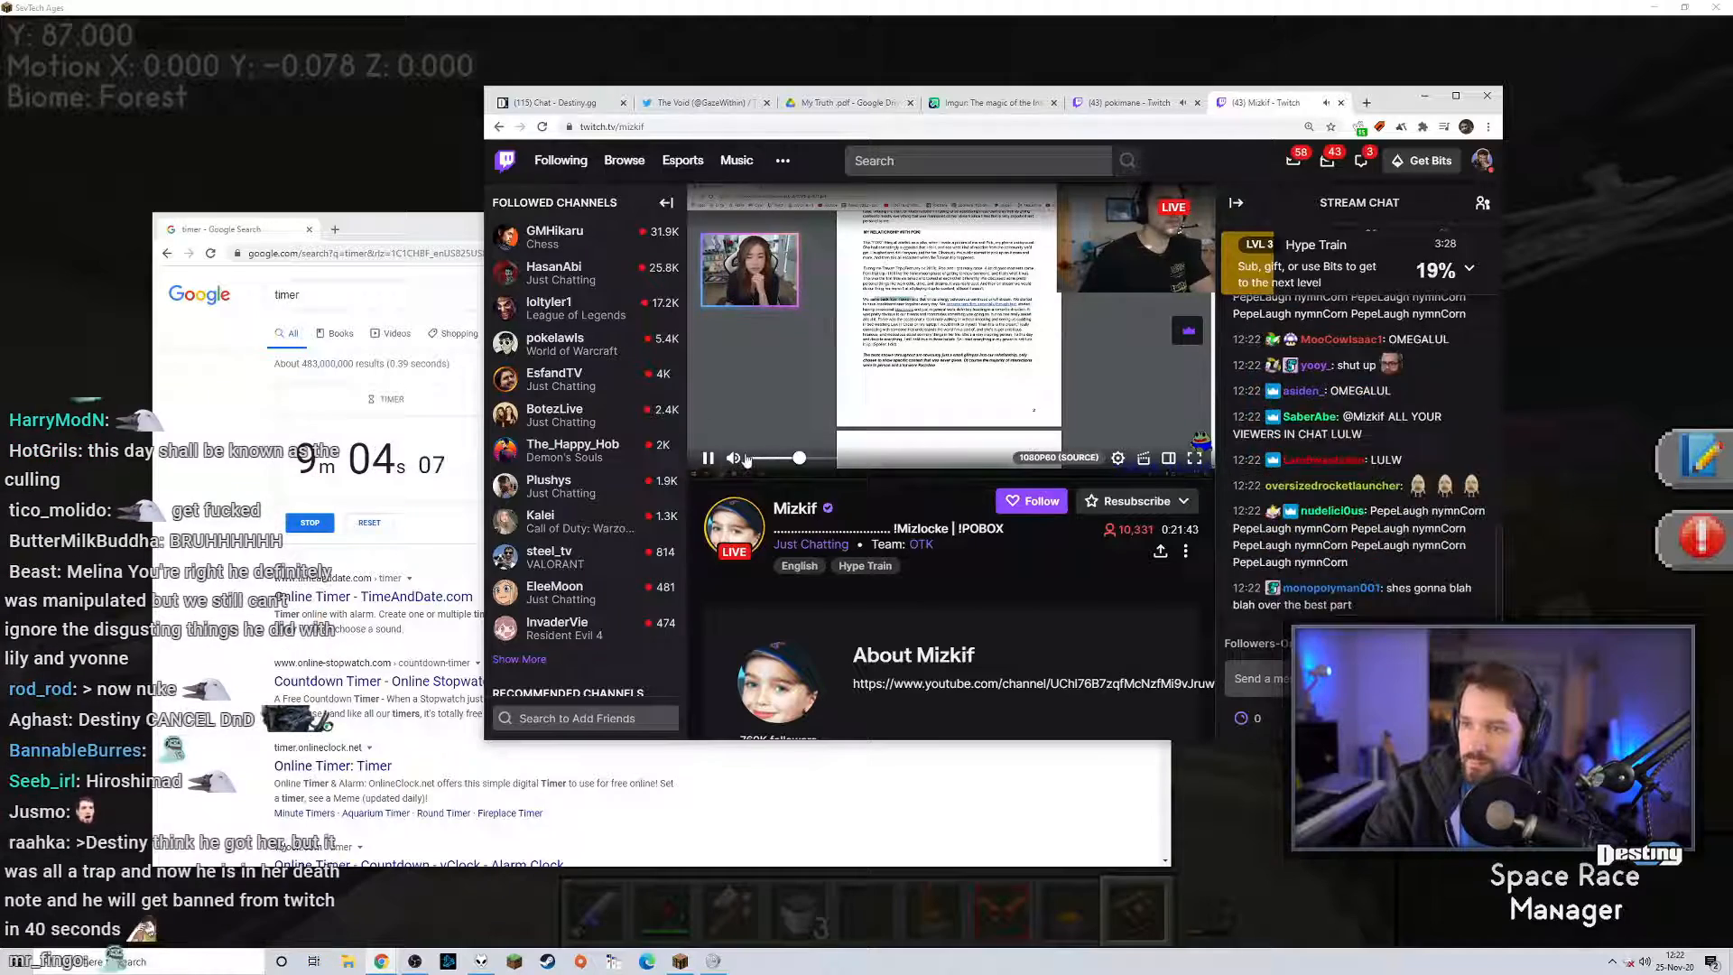
click(1138, 103)
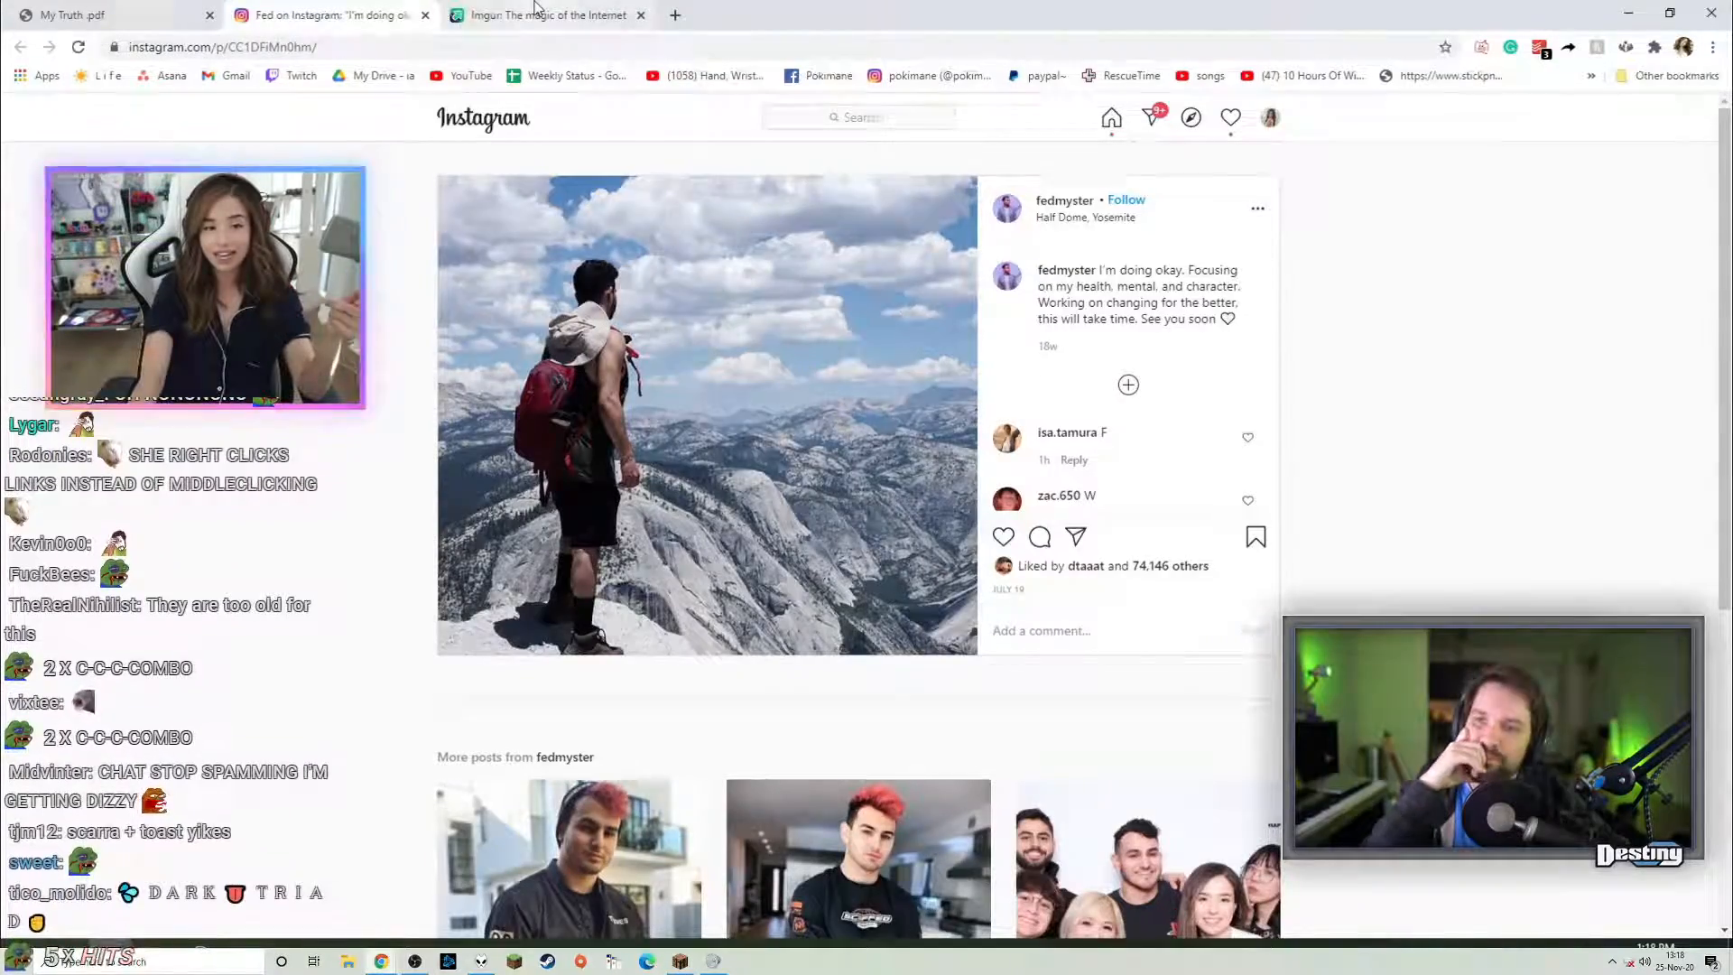
click(547, 15)
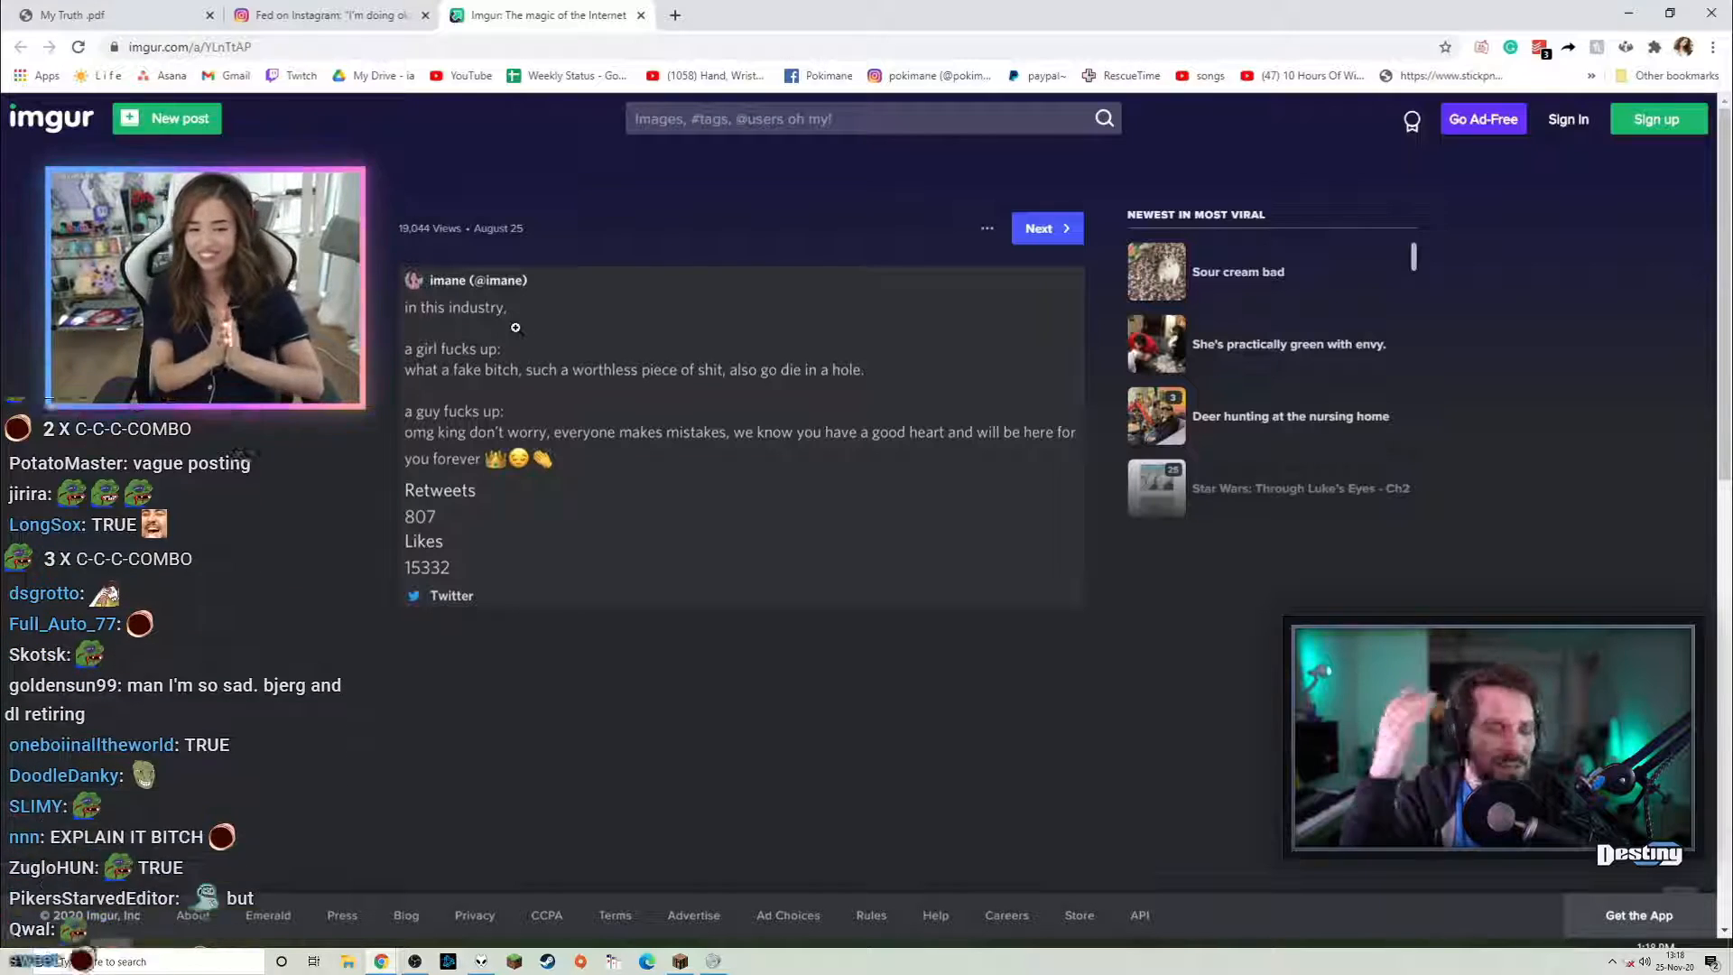
Flip between the fedmyster Instagram post and imane's Imgur tweet on the stream
click(326, 15)
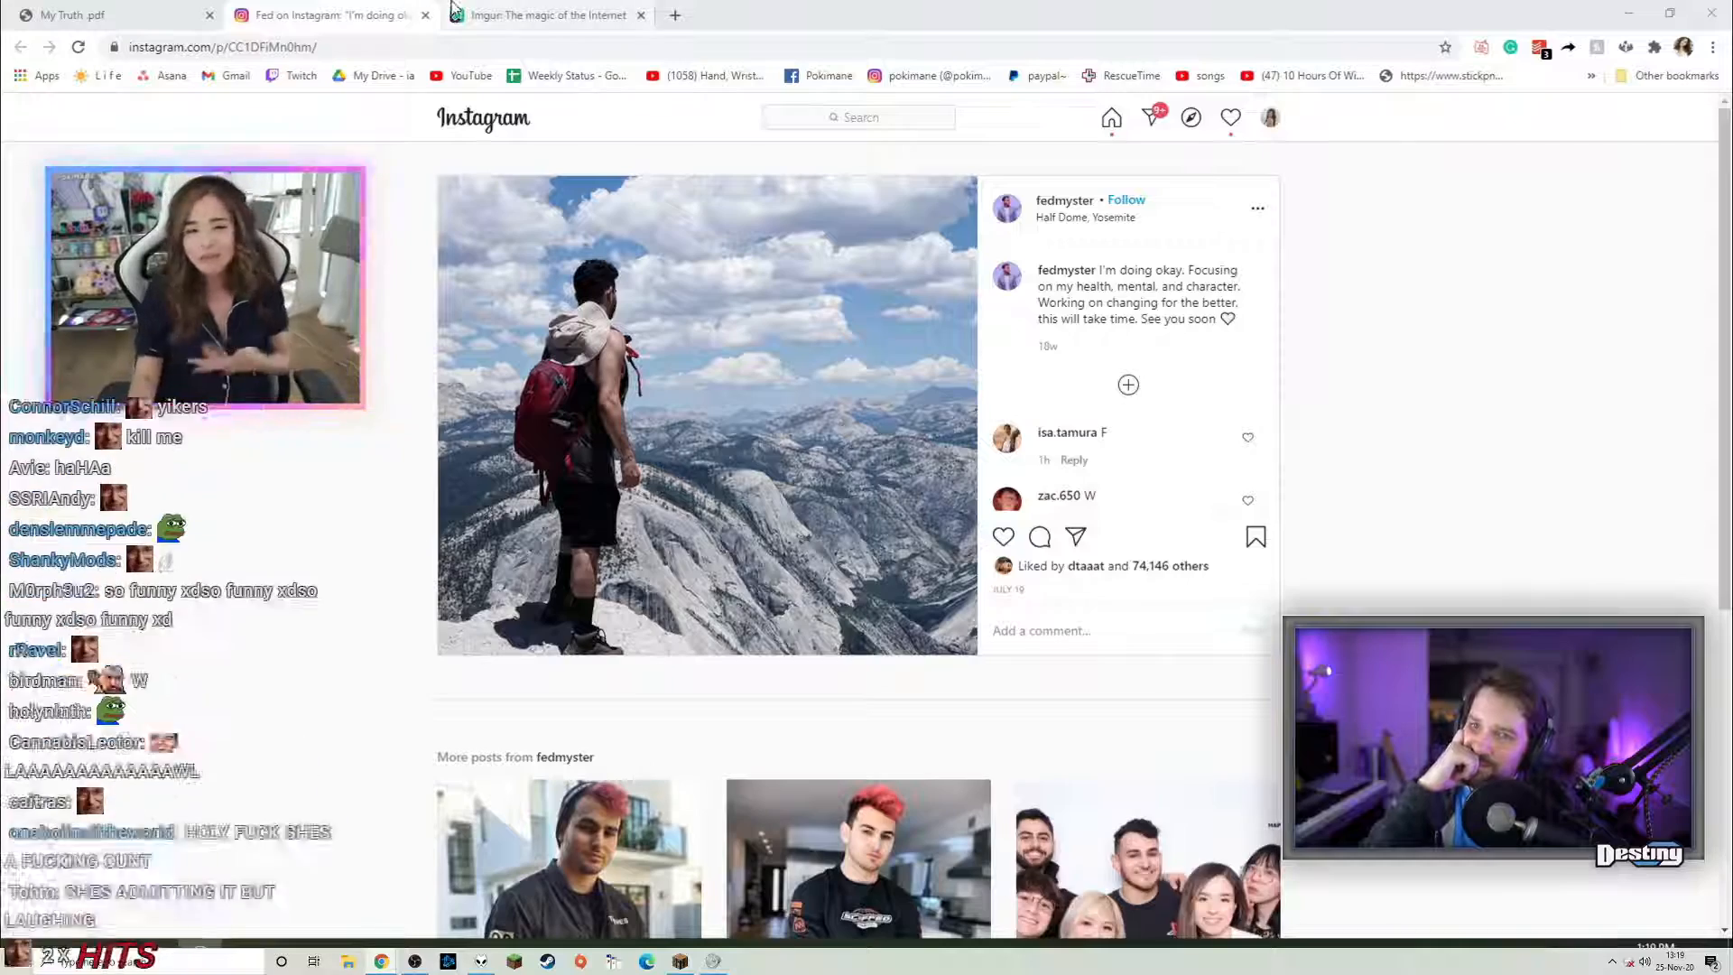
click(542, 15)
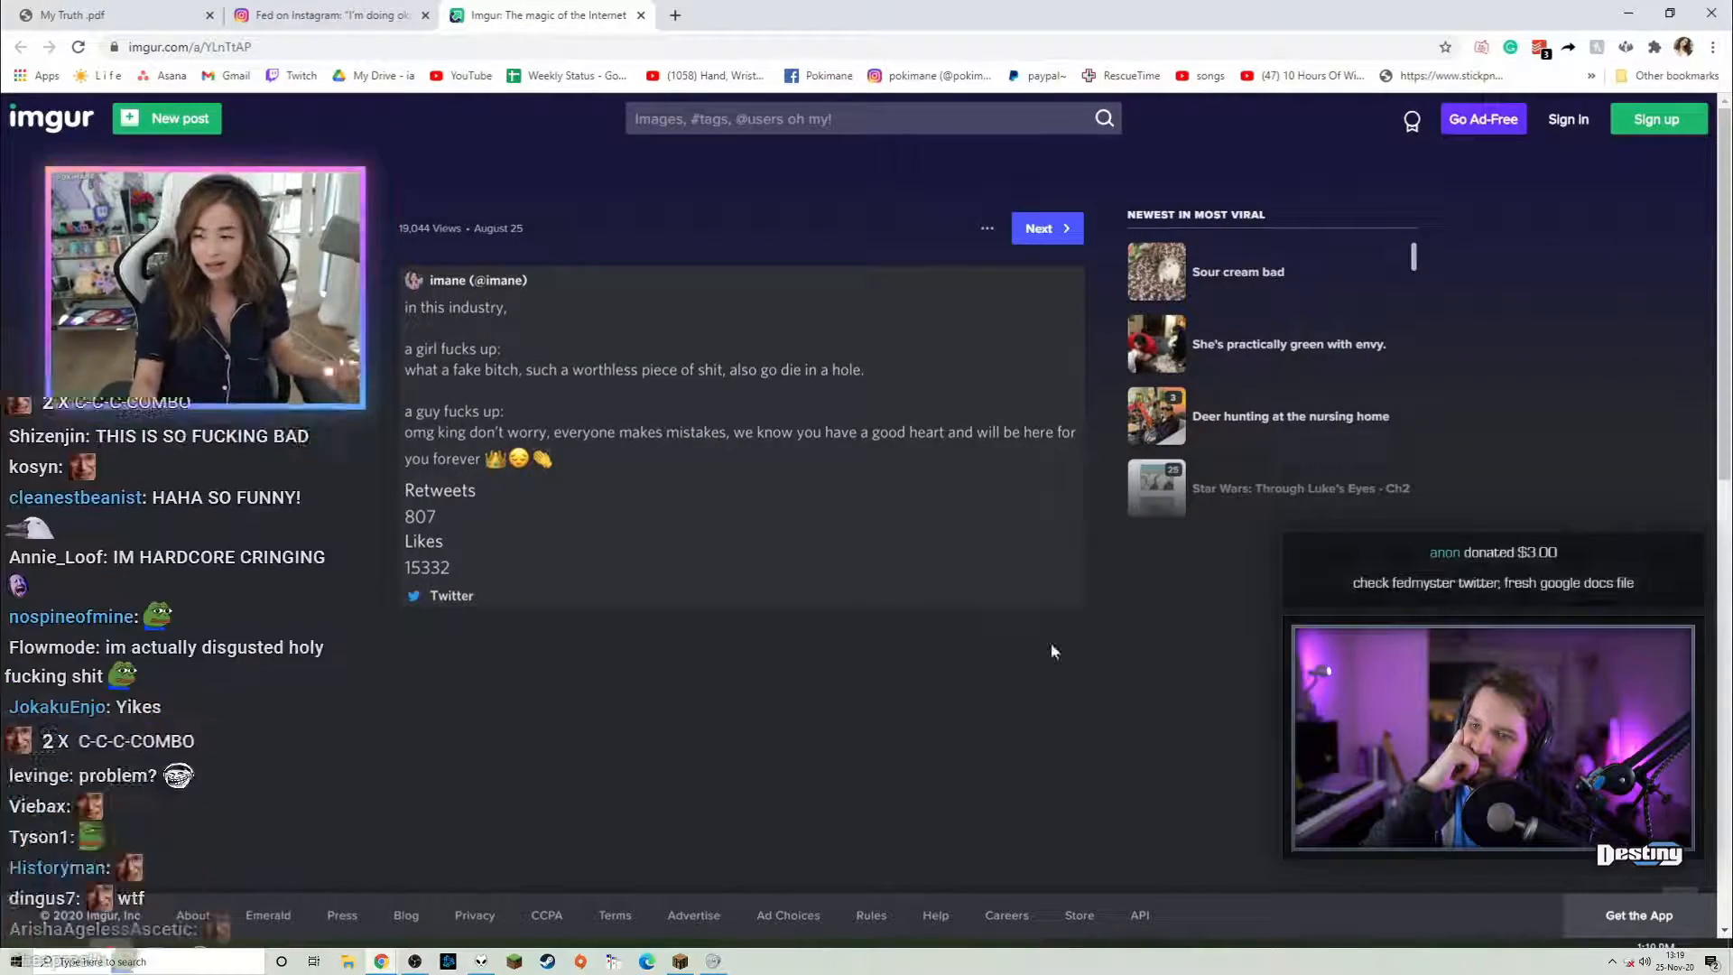